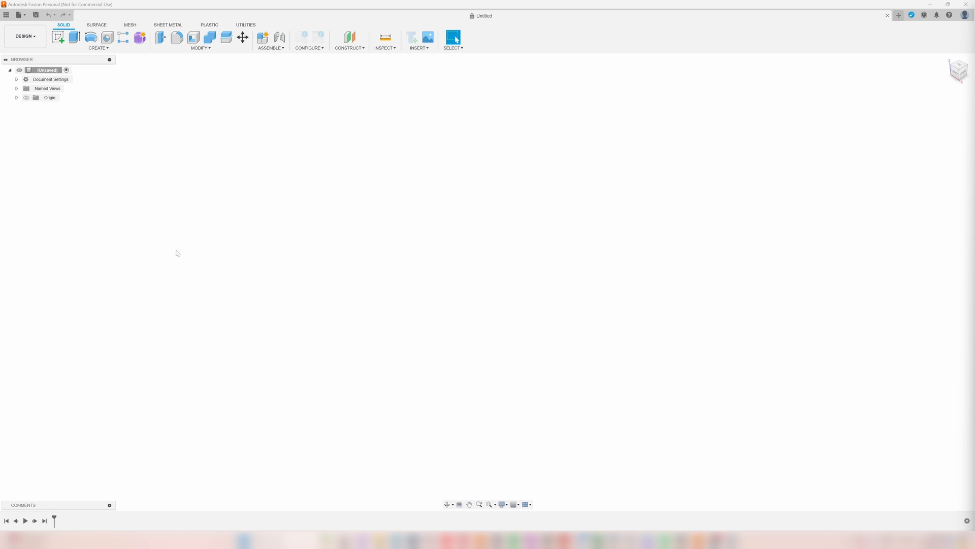
pyautogui.moveTo(207, 56)
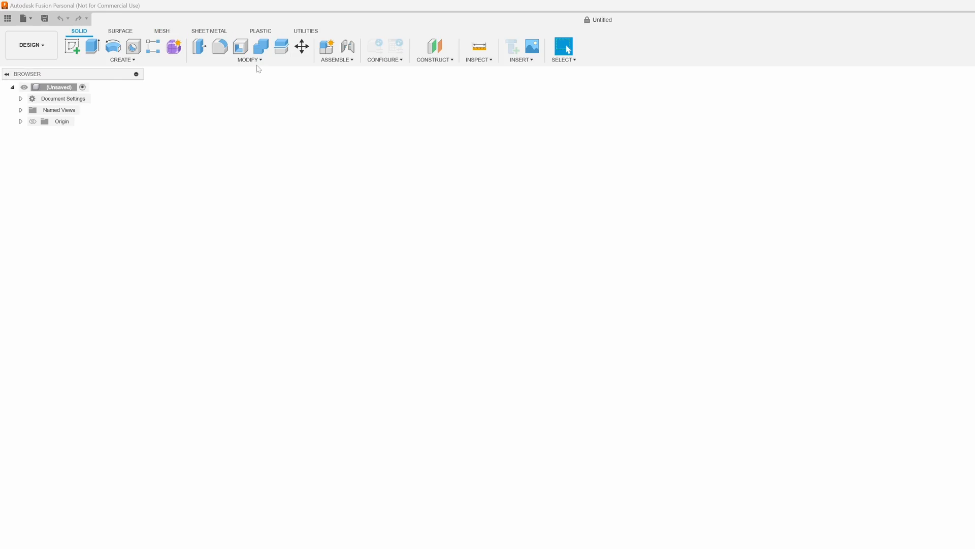
# Step: Add user parameters layerHeight 0.2 mm, bedSide 256 mm and cornerFillet 7 mm
pyautogui.click(770, 54)
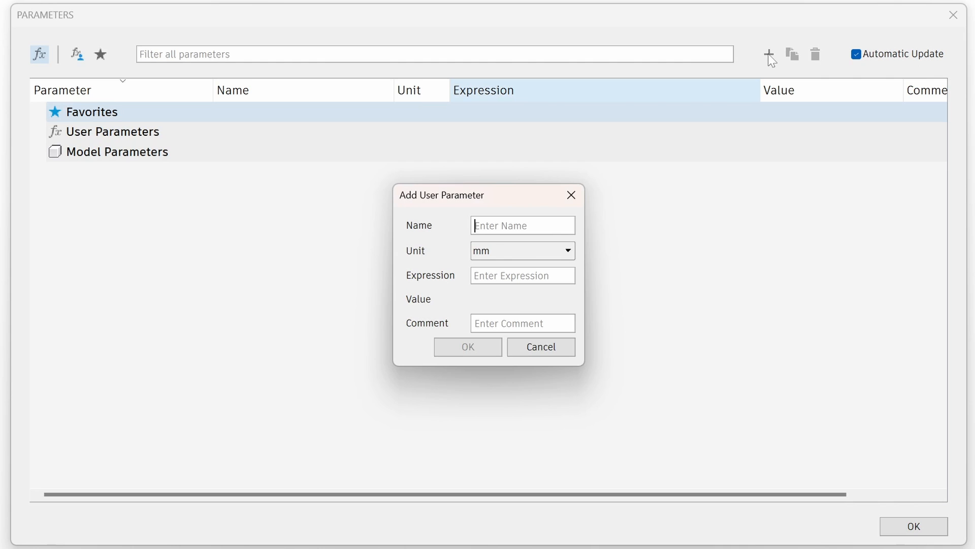
pyautogui.write('layerHeight')
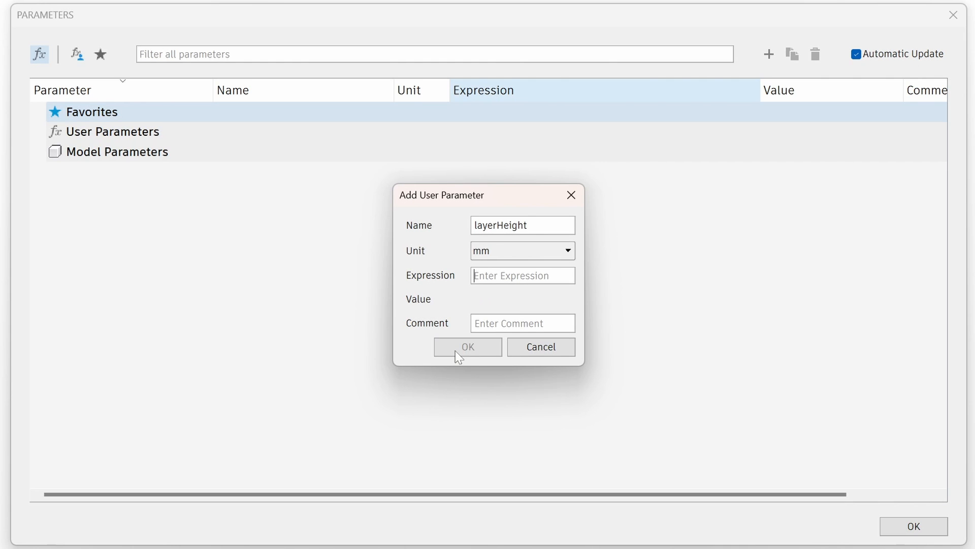
pyautogui.write('.2')
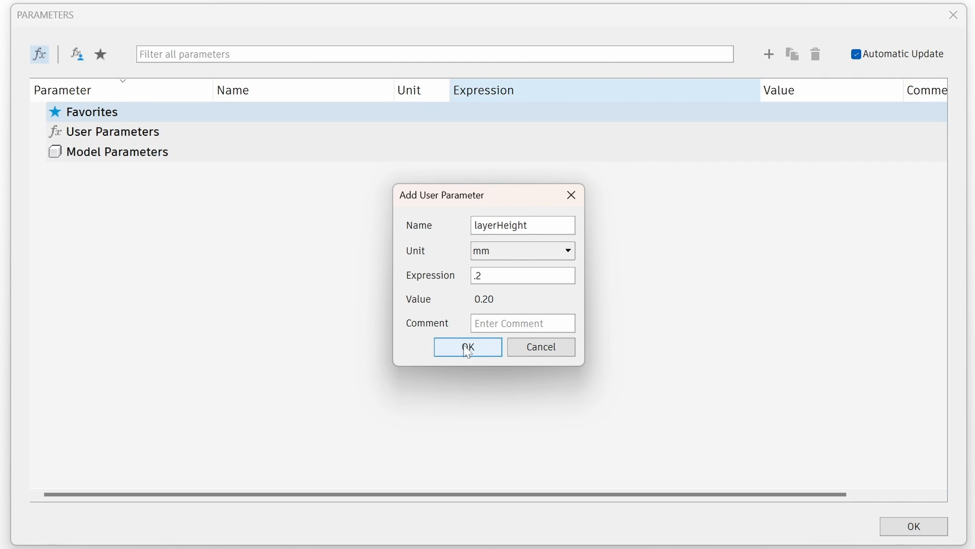
pyautogui.click(467, 346)
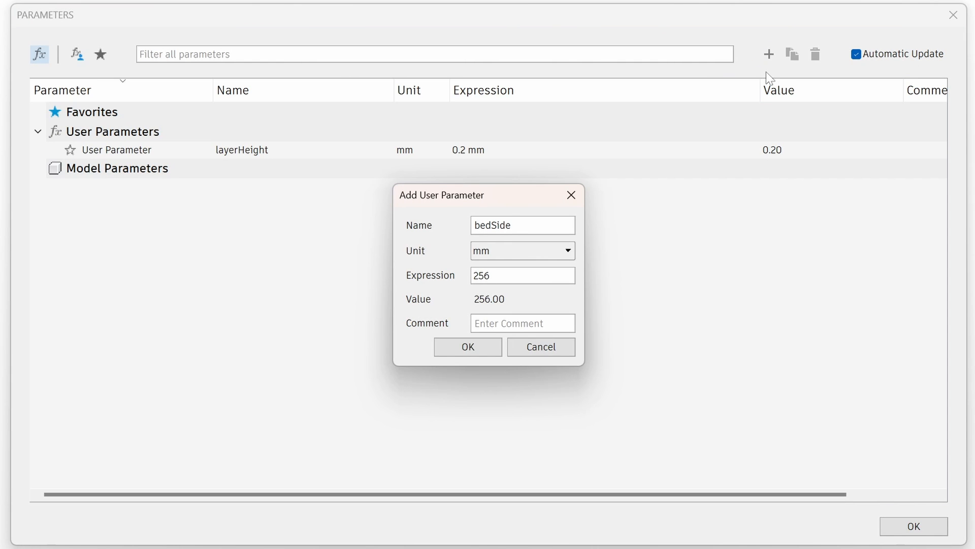
pyautogui.click(467, 347)
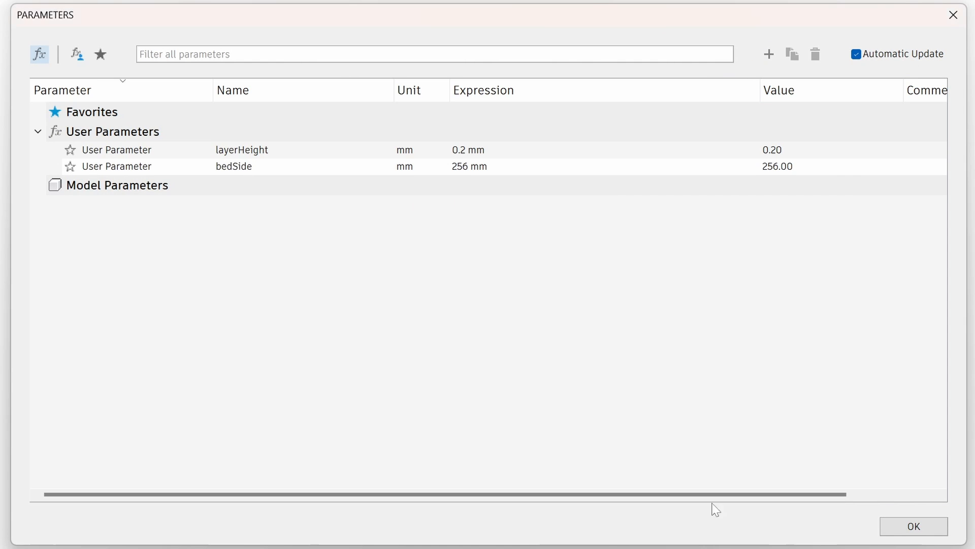
pyautogui.click(769, 54)
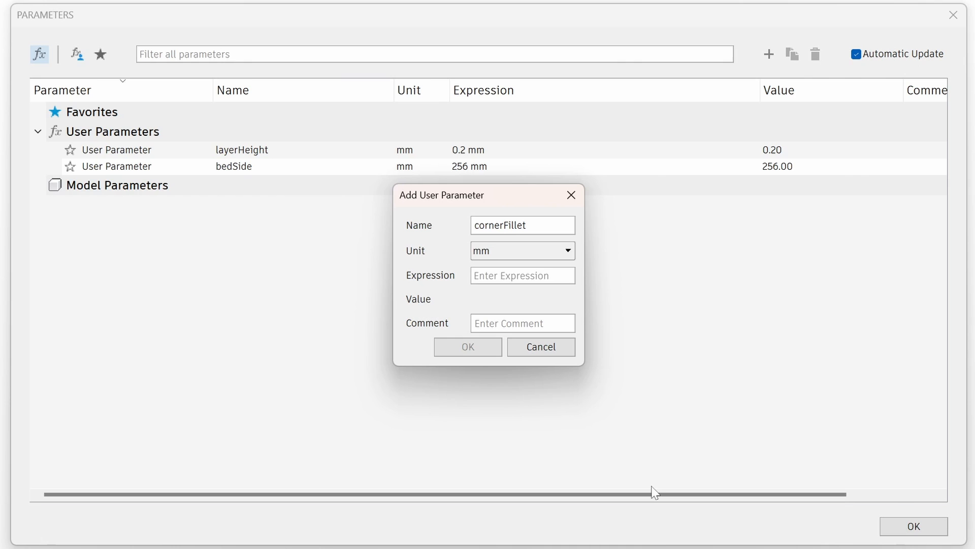
pyautogui.write('7')
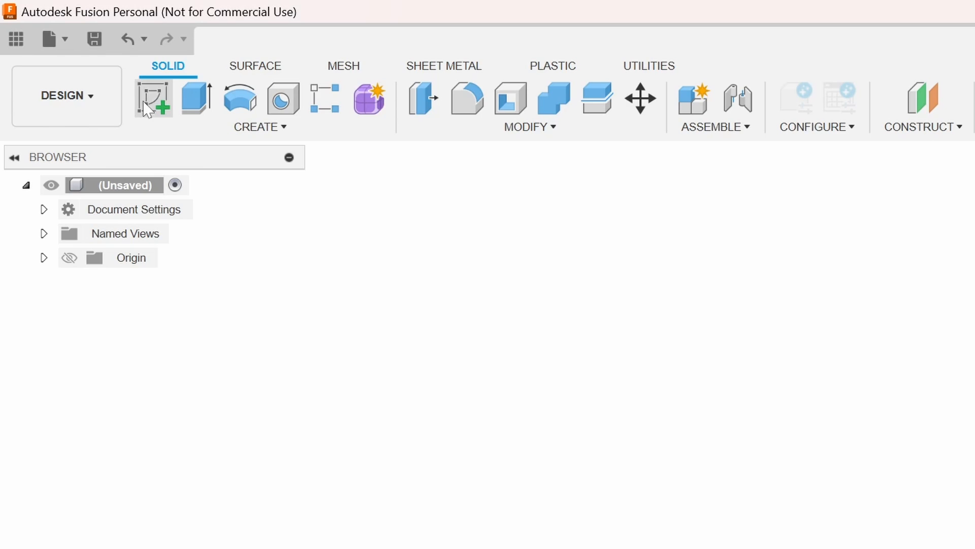
# Step: Sketch the bedSide square and fillet its corners with the 7 mm cornerFillet radius
pyautogui.click(153, 98)
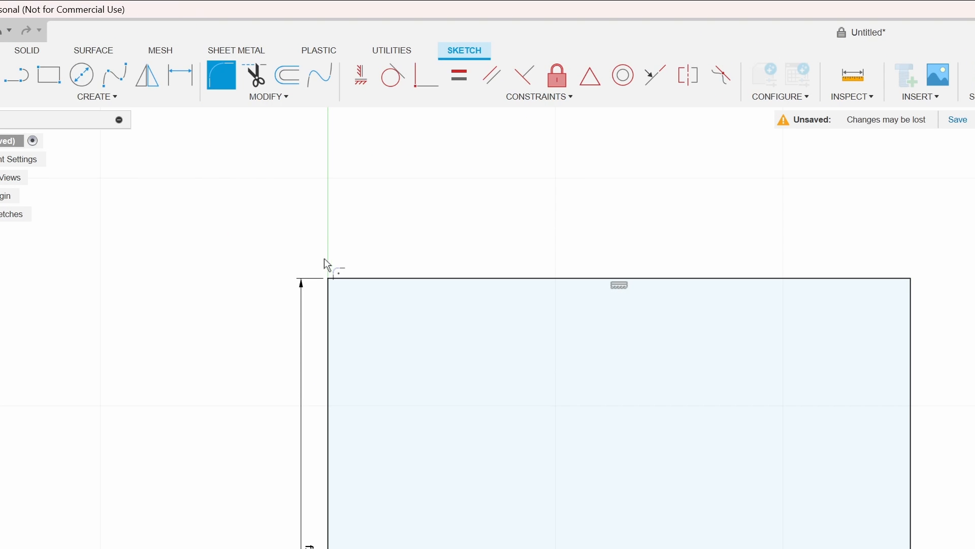
pyautogui.write('fil')
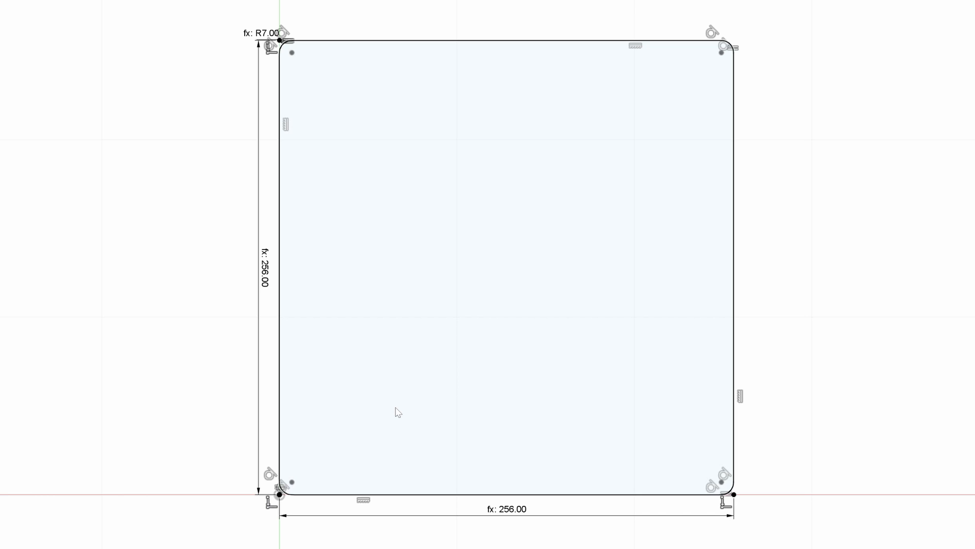
pyautogui.moveTo(300, 224)
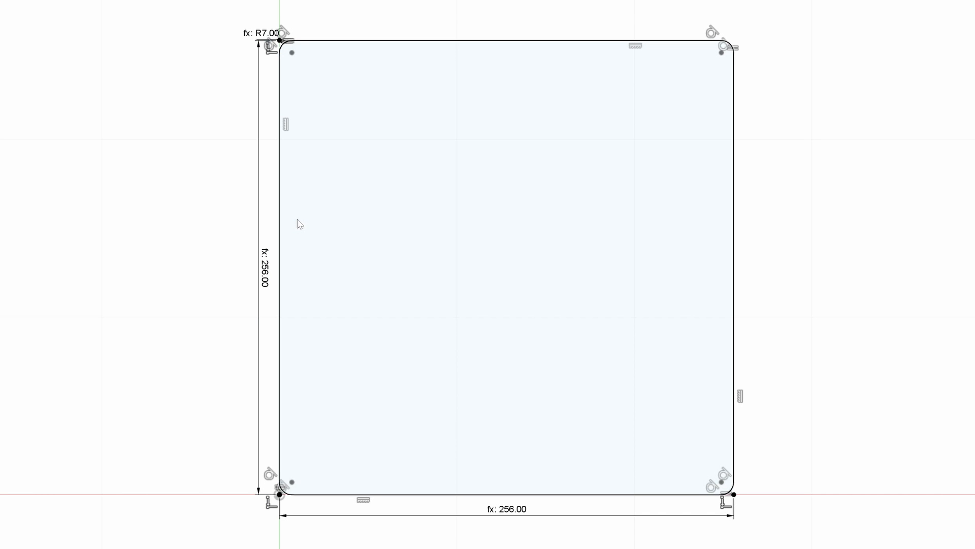
pyautogui.moveTo(509, 209)
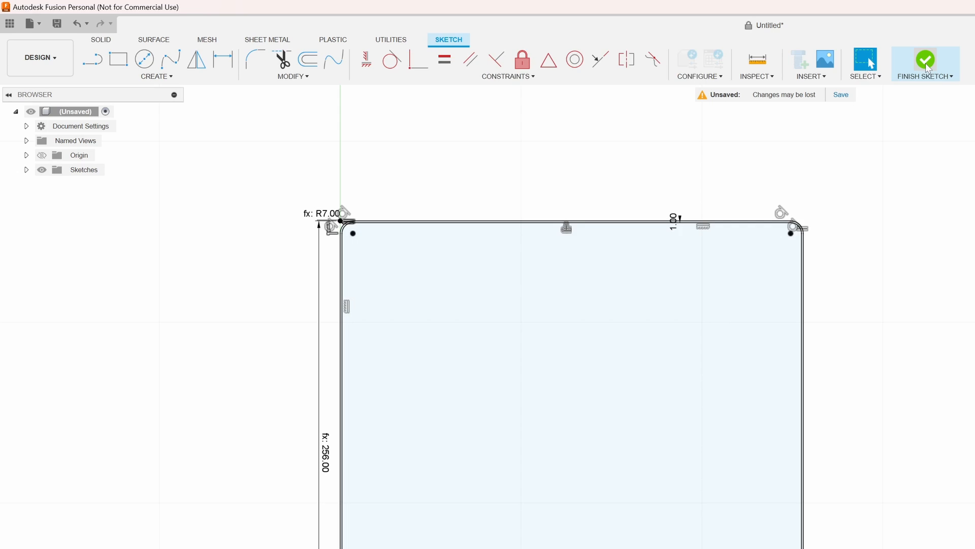
# Step: Finish the sketch and extrude the outline by the layerHeight distance
pyautogui.click(925, 64)
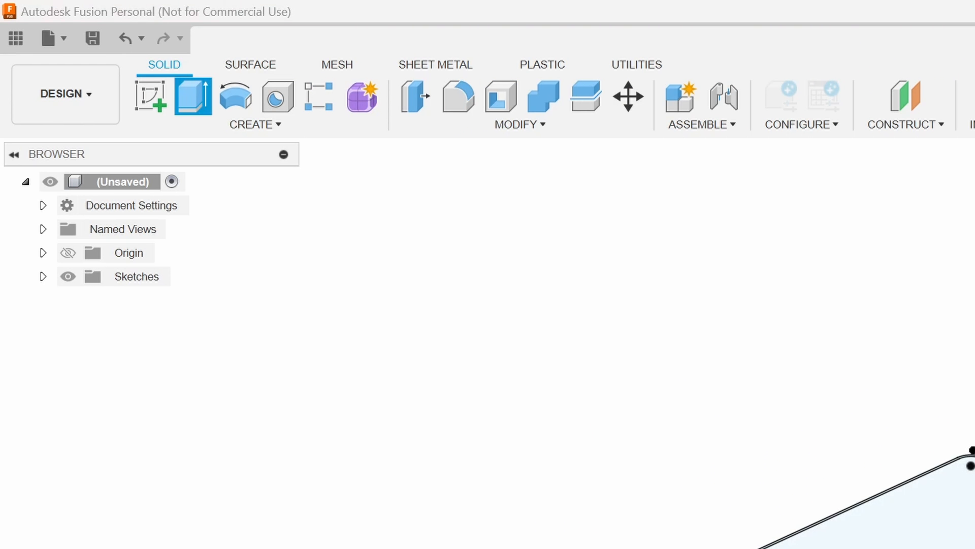
pyautogui.click(194, 97)
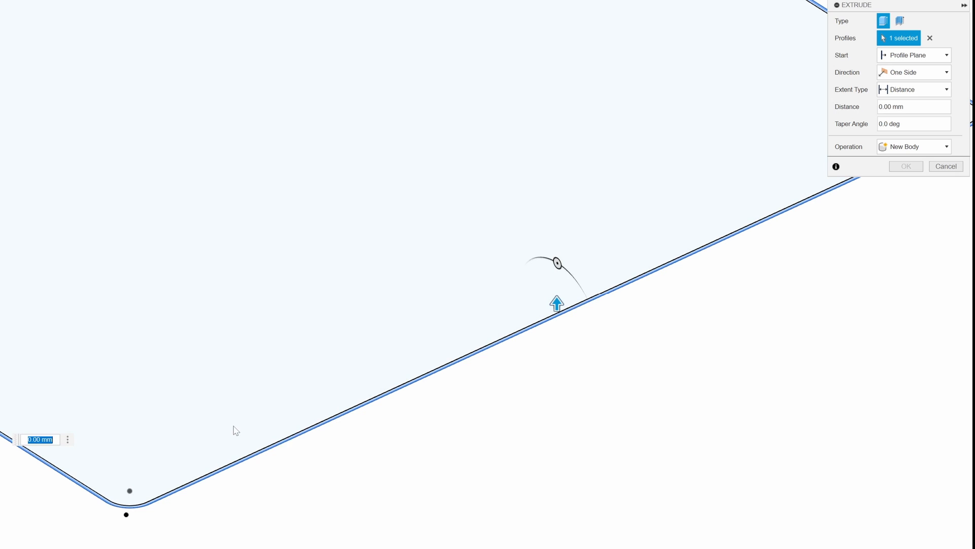
pyautogui.write('lay')
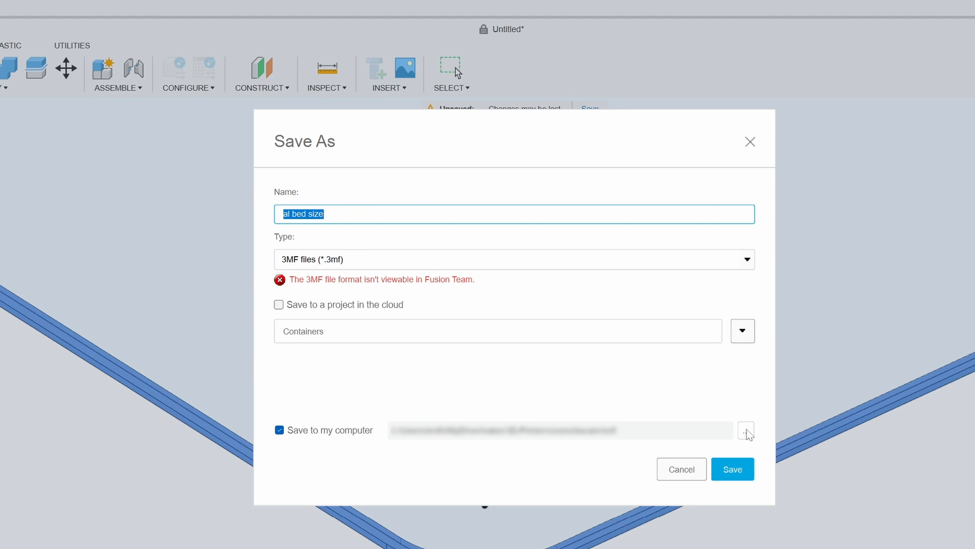
# Step: Save the design as 3MF 'a1 bed size' in the a1 printer folder
pyautogui.click(745, 431)
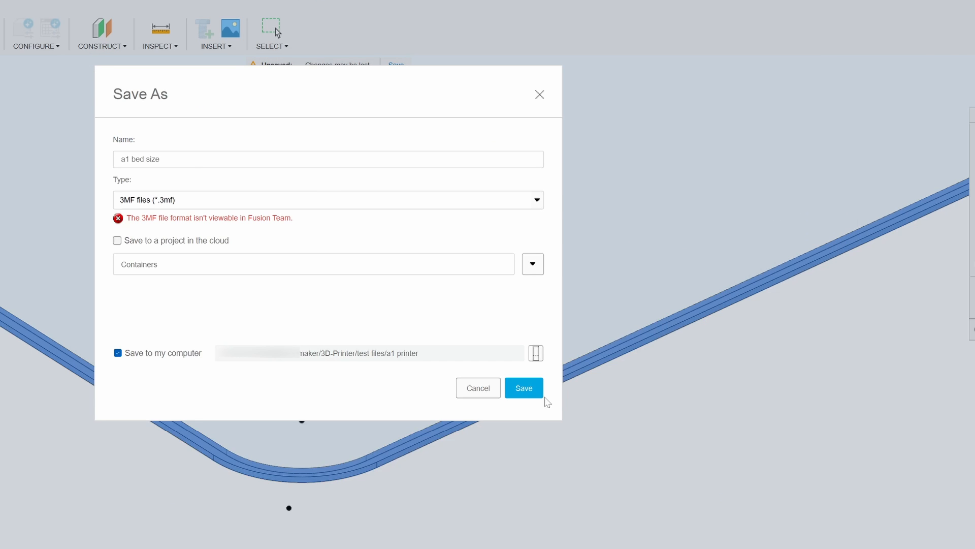
pyautogui.click(524, 388)
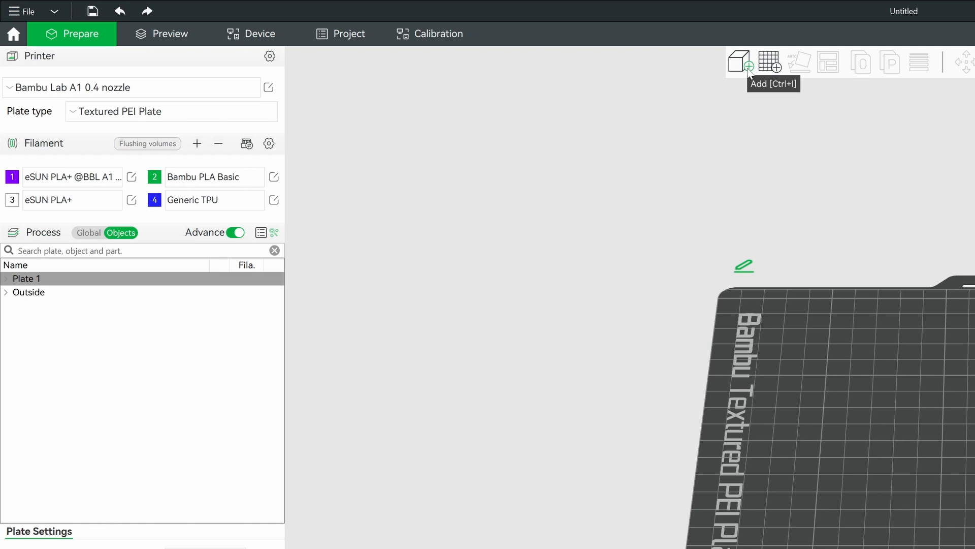
# Step: Import 'a1 bed size.3mf' and arrange it onto the A1 build plate
pyautogui.click(740, 61)
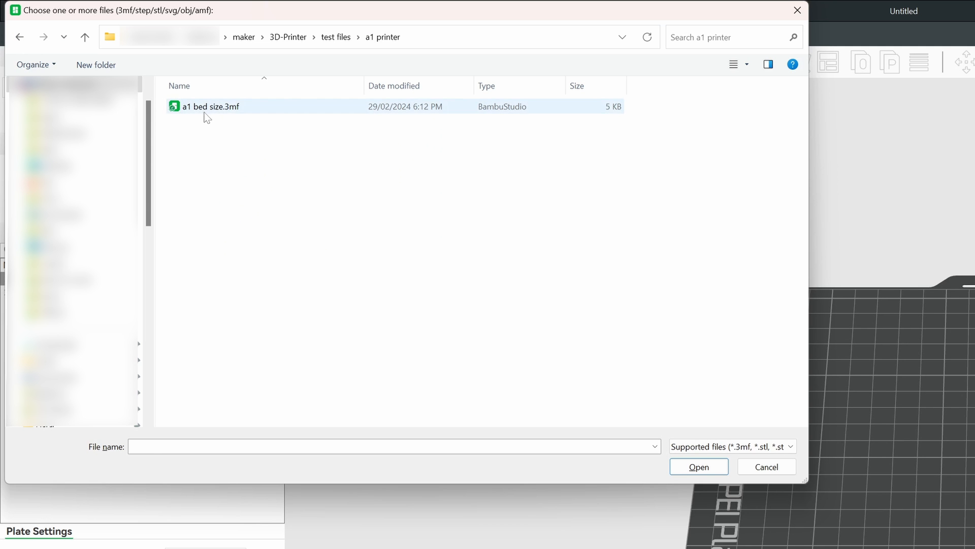
pyautogui.doubleClick(210, 106)
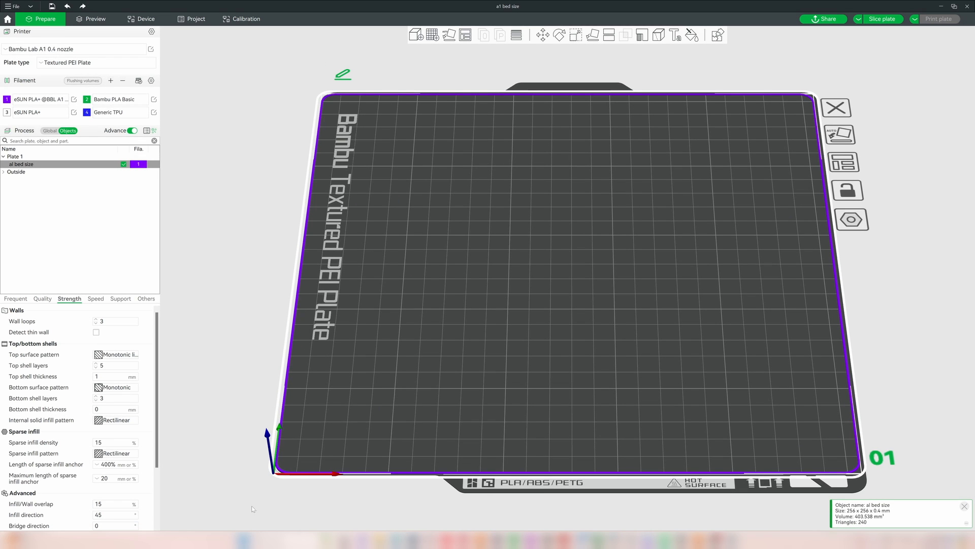
pyautogui.click(465, 34)
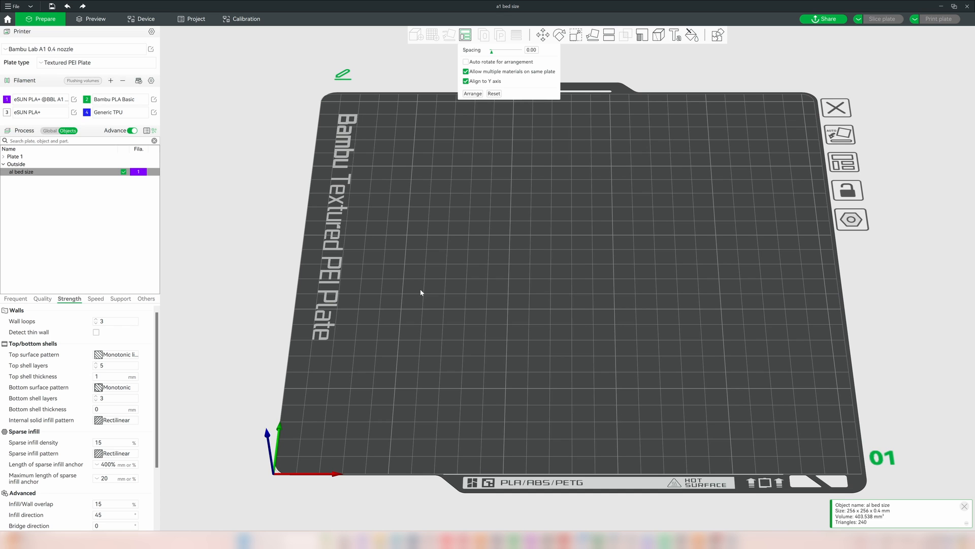
pyautogui.scroll(-3)
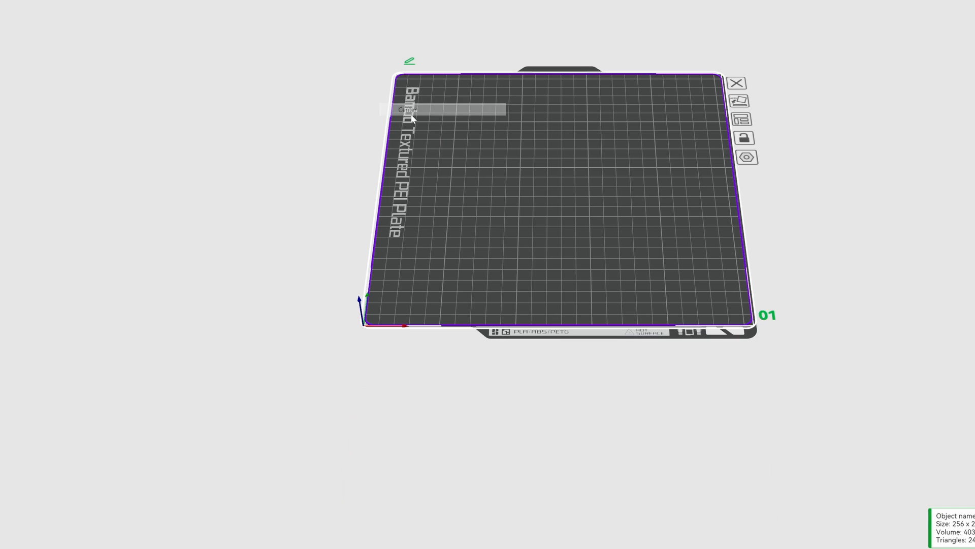
pyautogui.moveTo(549, 235)
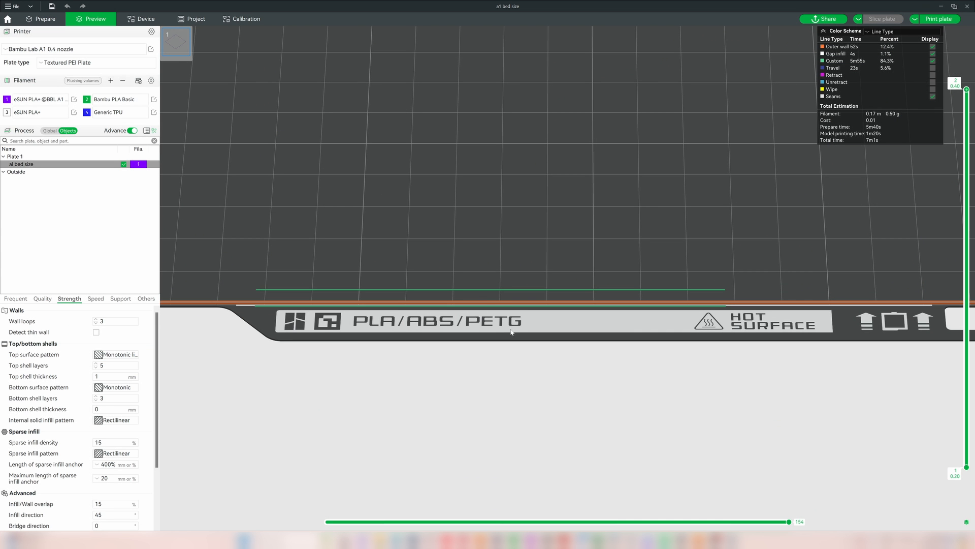
pyautogui.moveTo(227, 305)
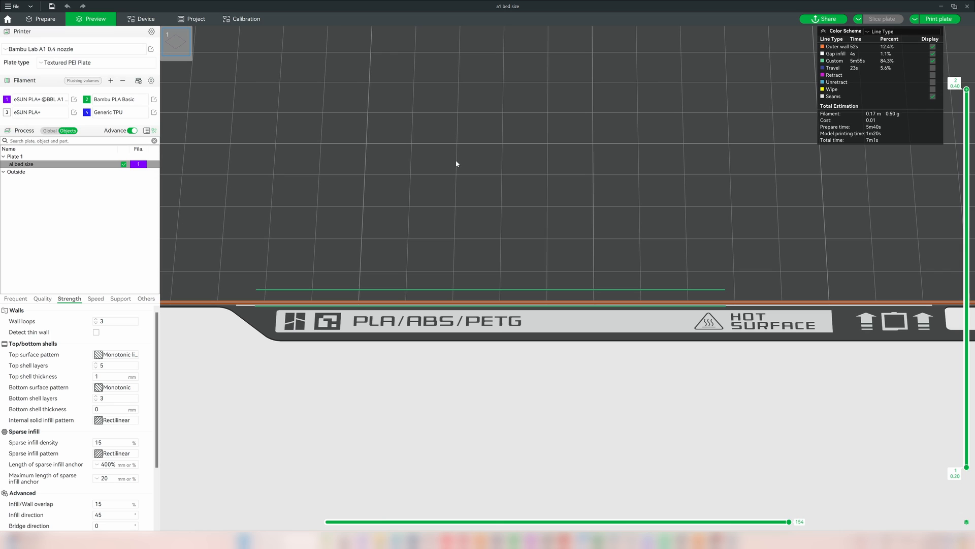
pyautogui.moveTo(330, 297)
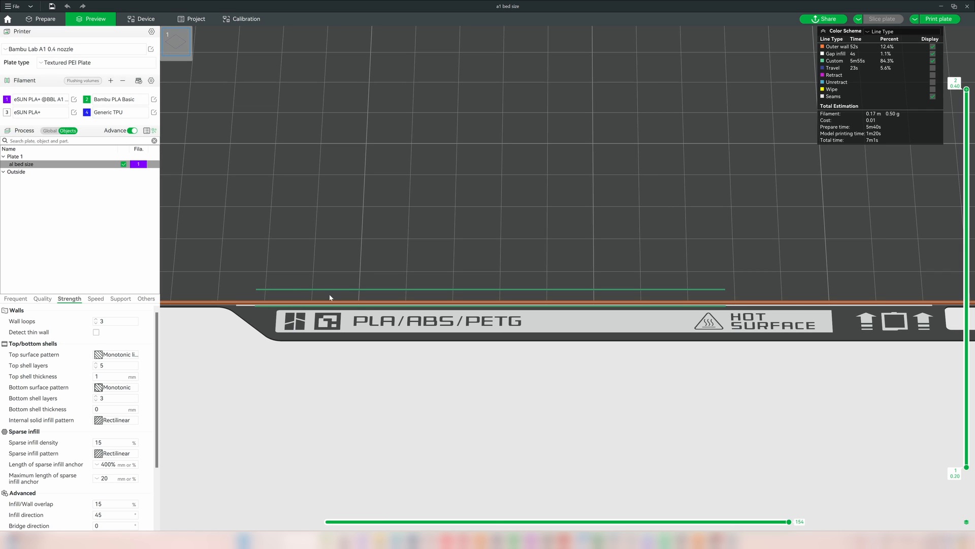
pyautogui.moveTo(574, 221)
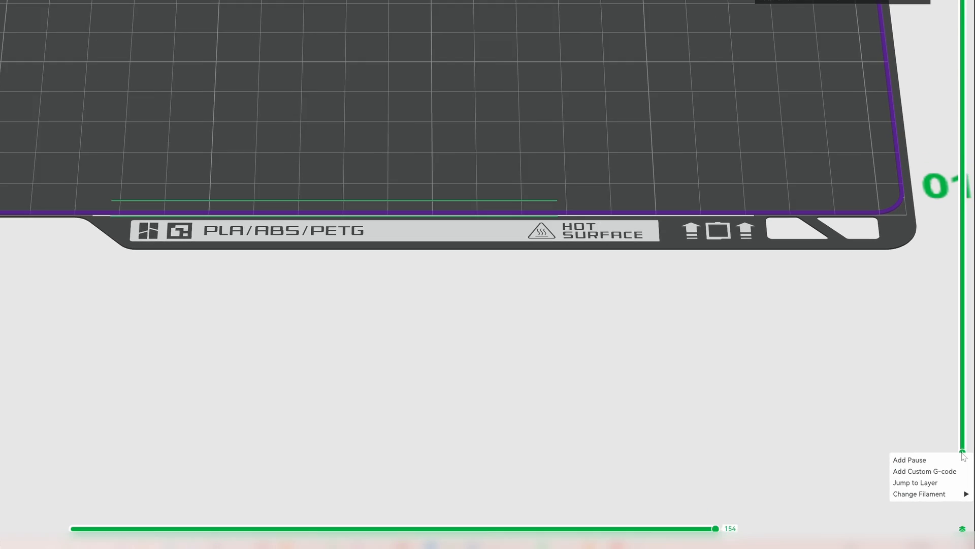
# Step: Add a pause at the first layer of the sliced two-layer plate
pyautogui.click(909, 460)
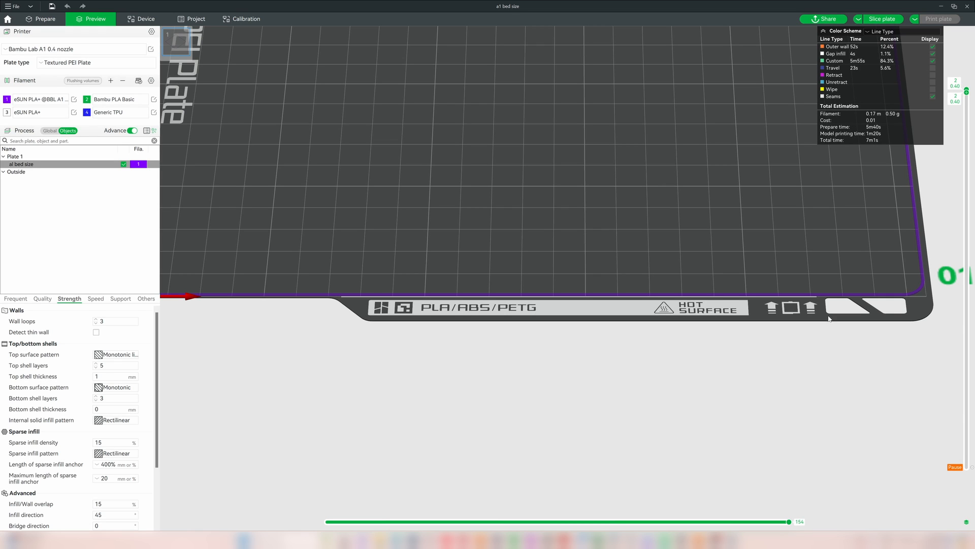
pyautogui.moveTo(933, 510)
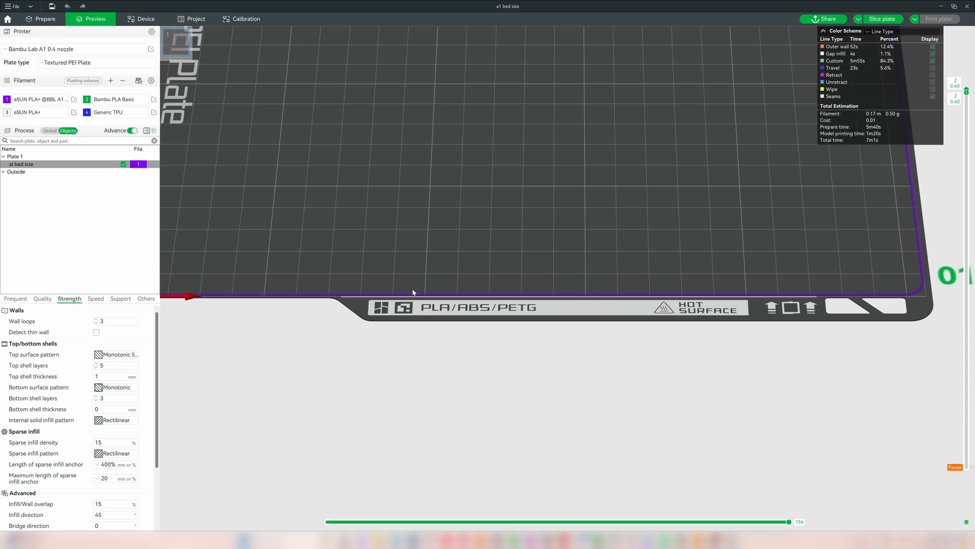
# Step: Reslice the plate with the pause and send the job to printer A1
pyautogui.click(879, 19)
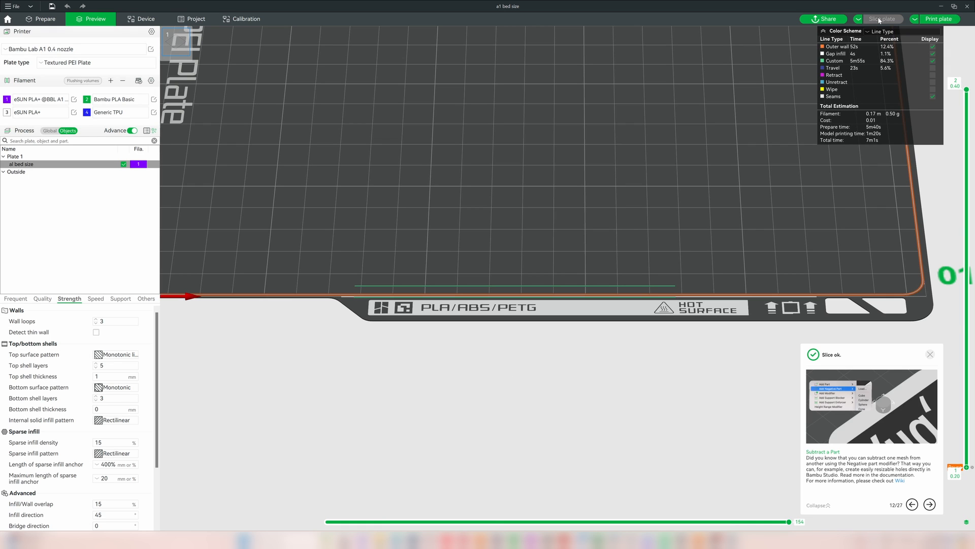
pyautogui.click(941, 19)
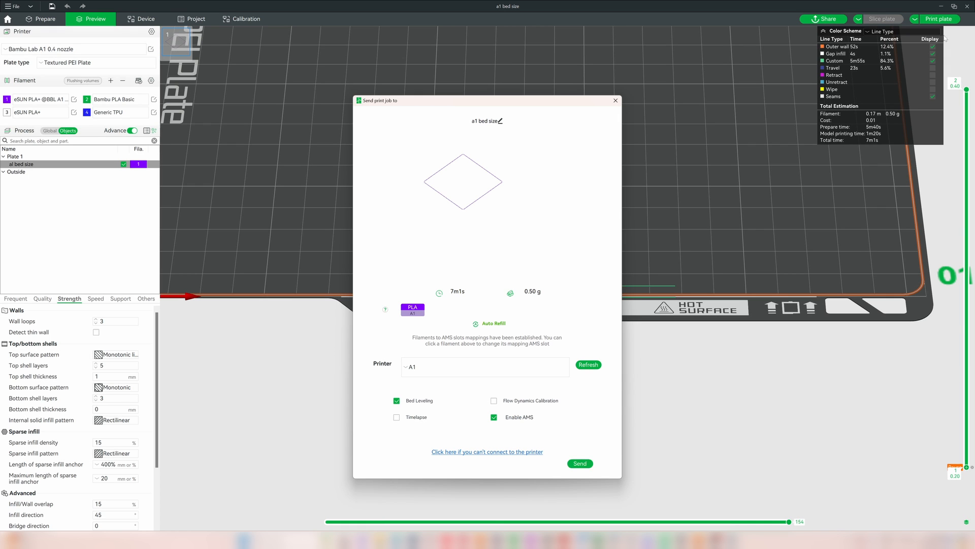
pyautogui.click(579, 463)
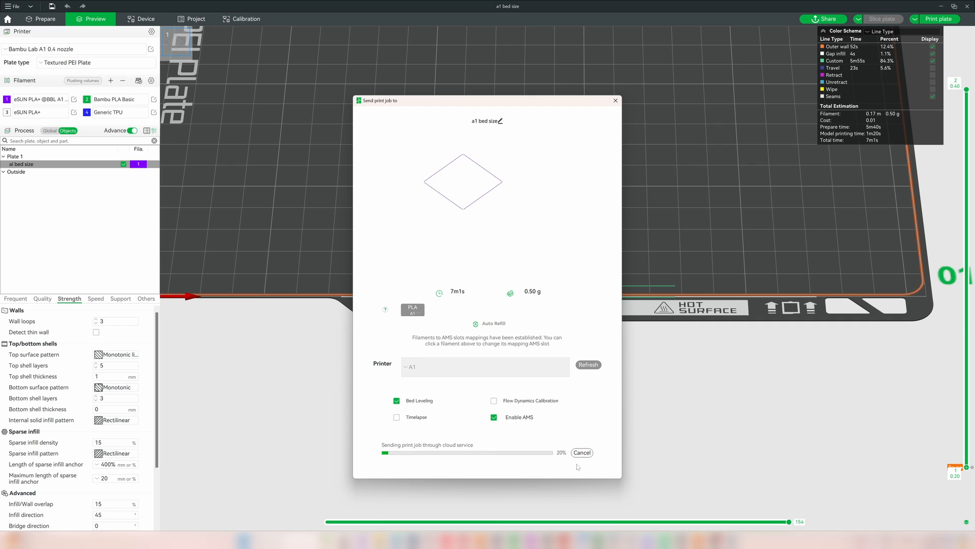